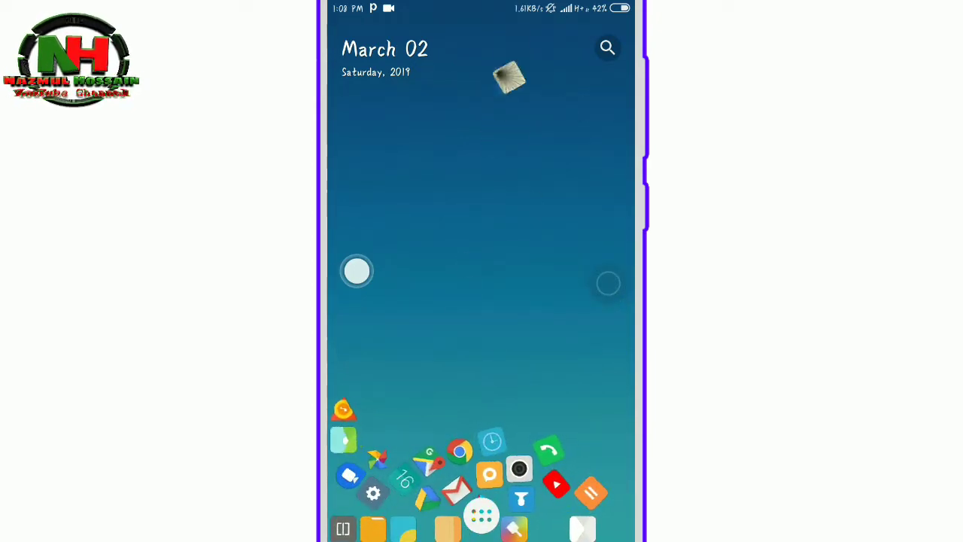
Search the Play Store for "Tunnel creator" so Tunnel Live Wallpaper Creator tops the results
click(482, 514)
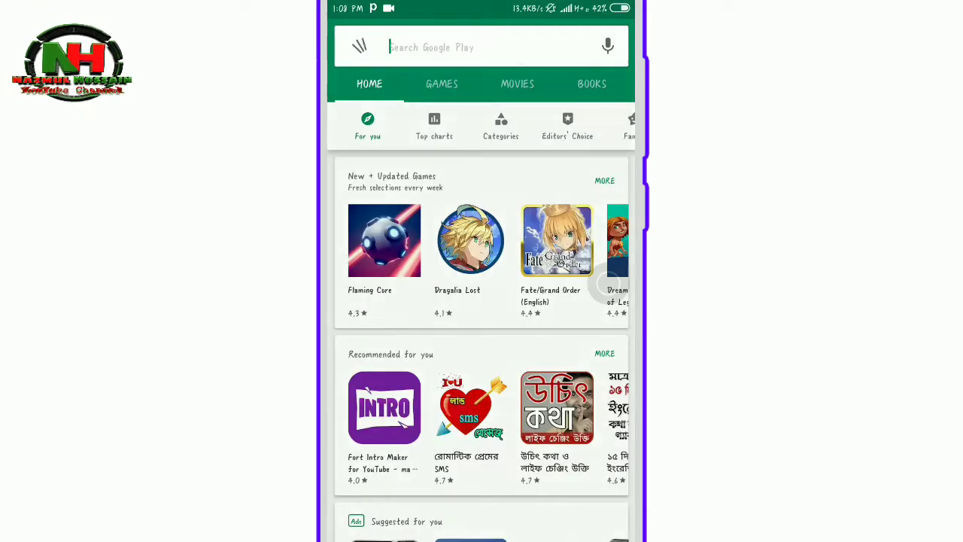
click(482, 46)
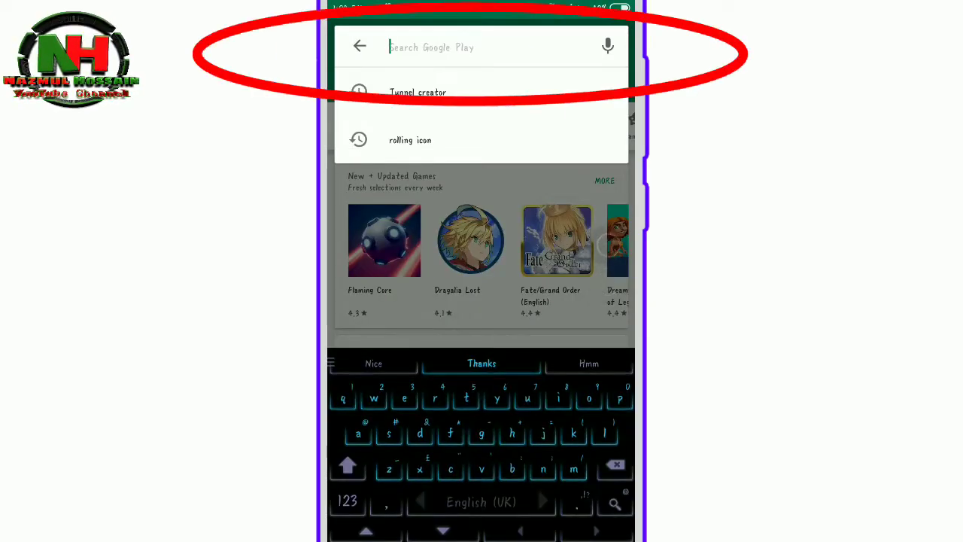
text(t)
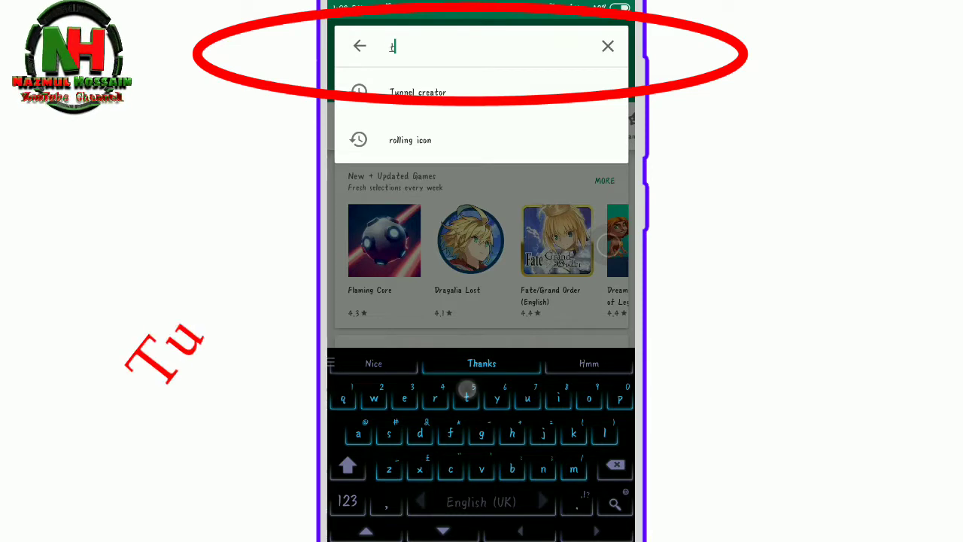
text(unnel)
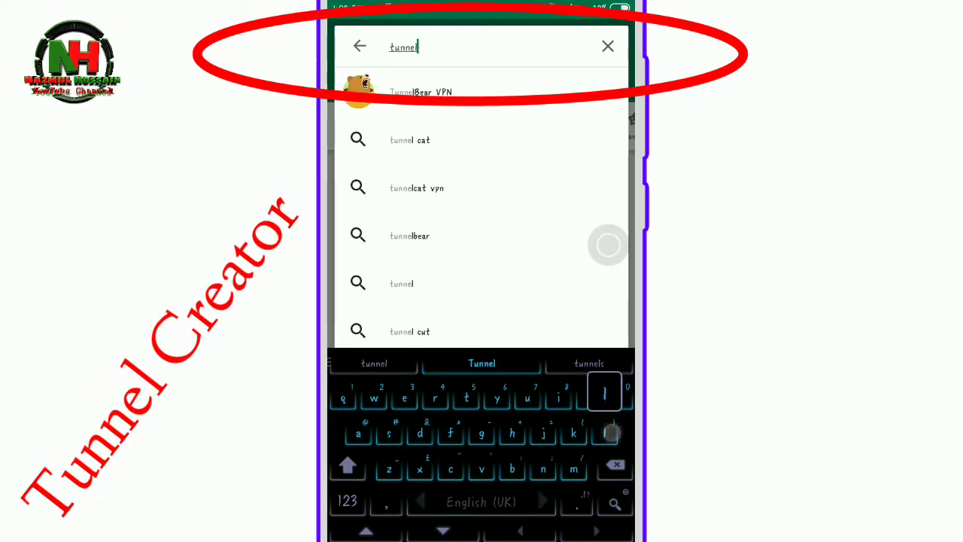
click(482, 363)
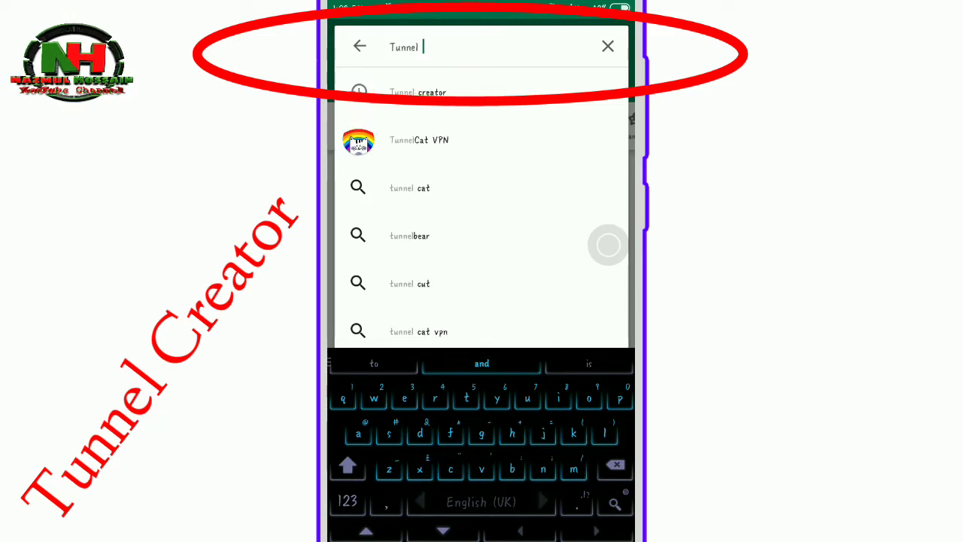
text(cr)
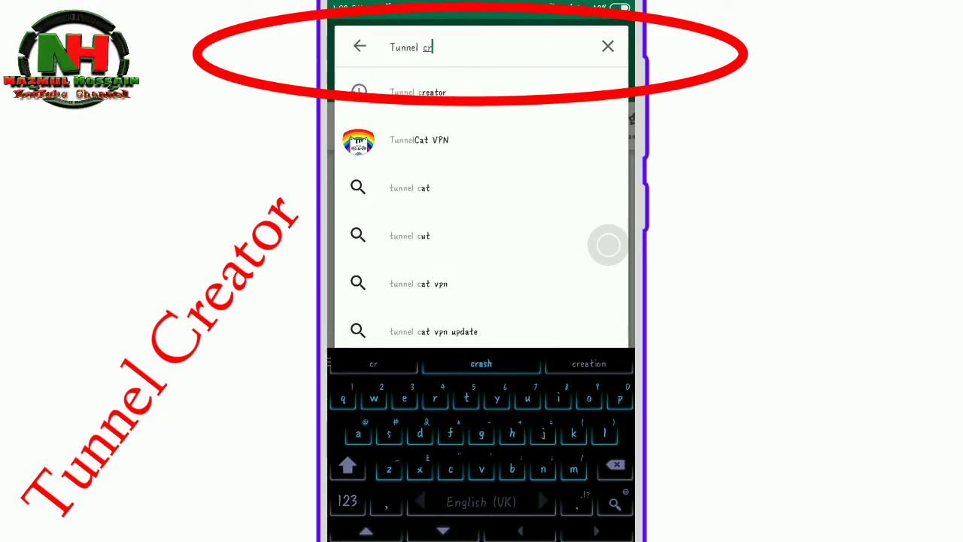
text(ea)
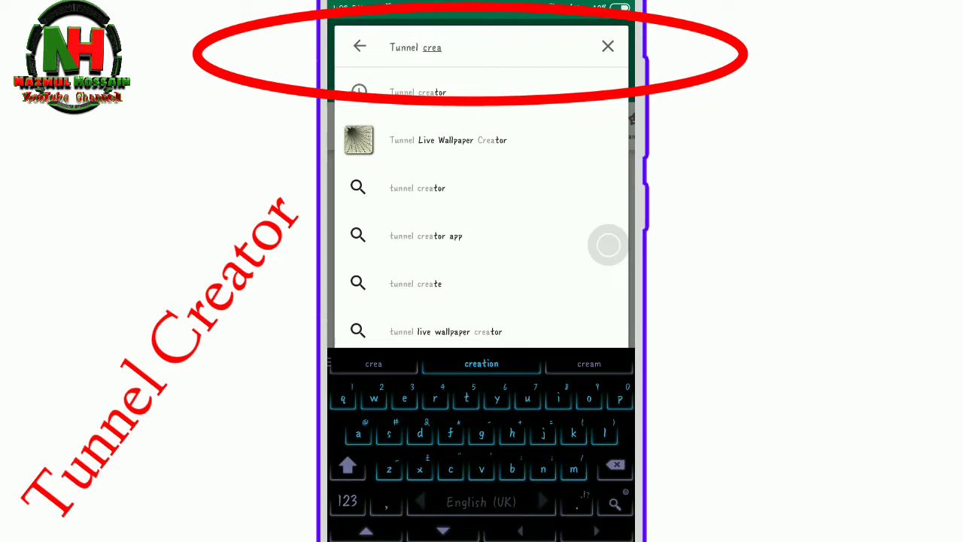
text(tor)
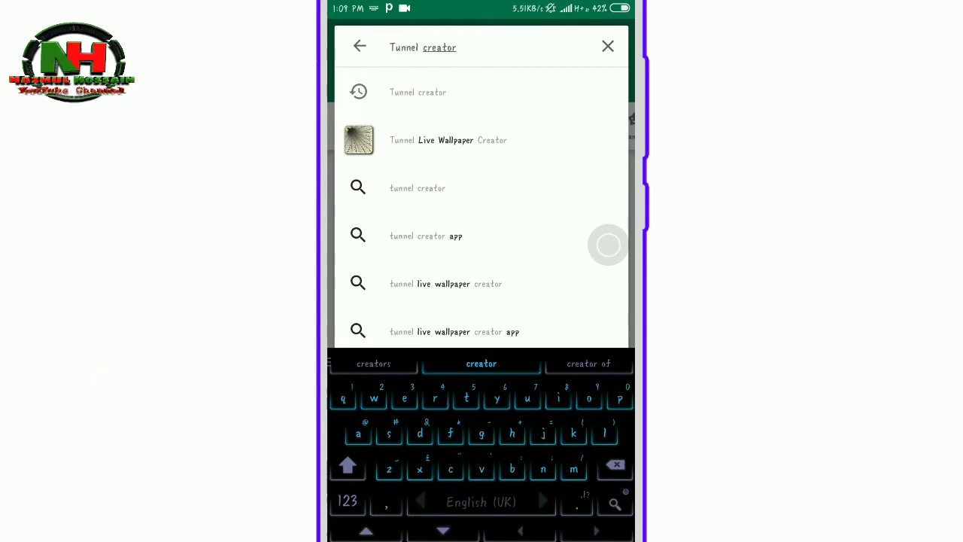
click(614, 503)
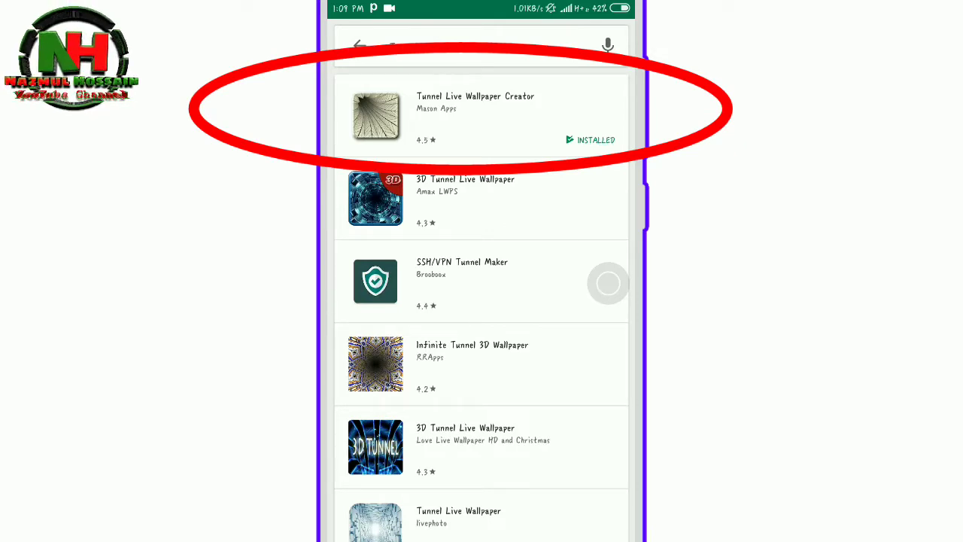
Launch the installed Tunnel Live Wallpaper Creator from its store listing to reach the folder picker
click(476, 117)
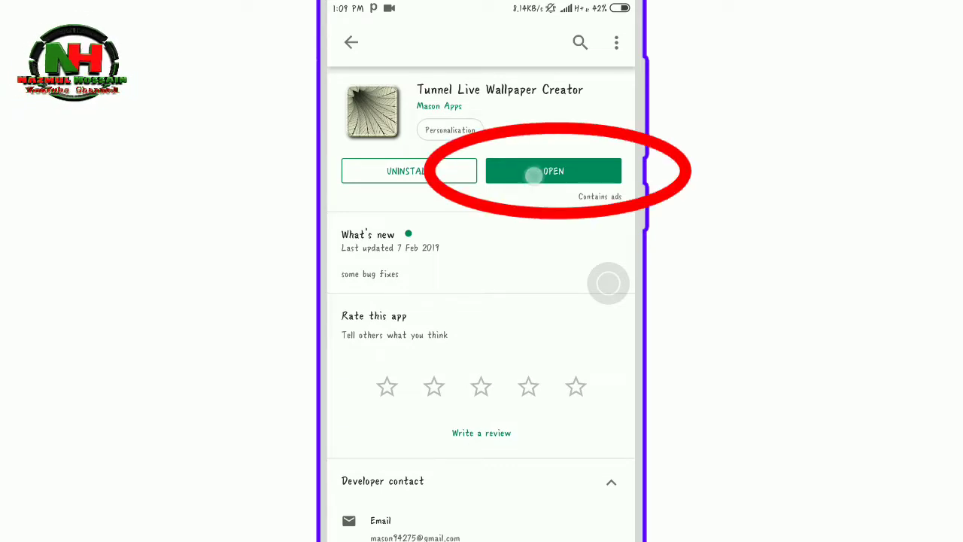
click(554, 172)
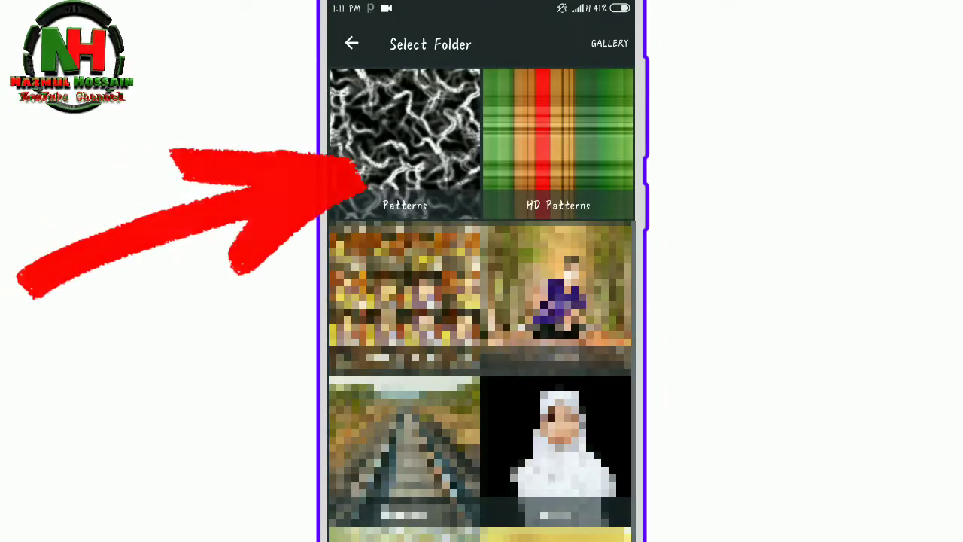
Browse the black-and-white Patterns folder and try its images in the tunnel preview
click(403, 143)
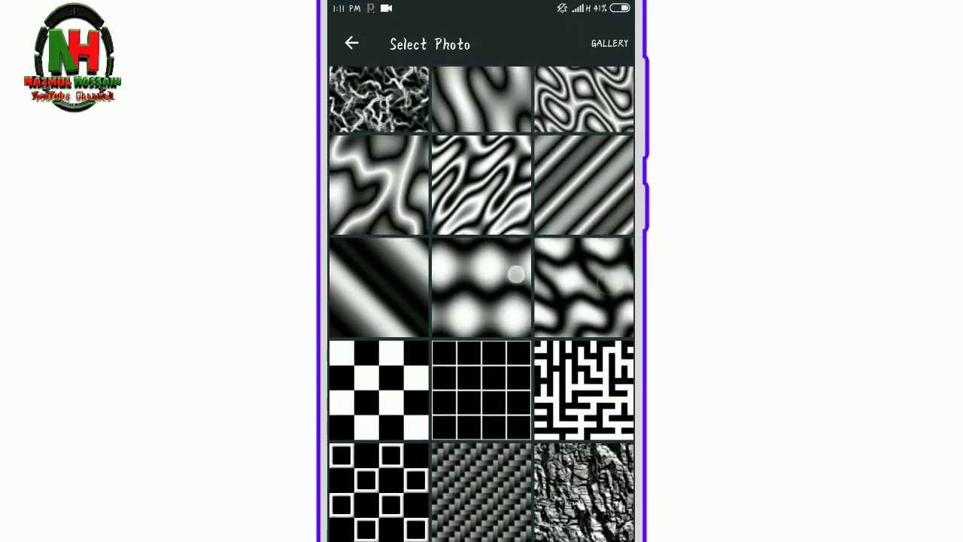
scroll(up, 3)
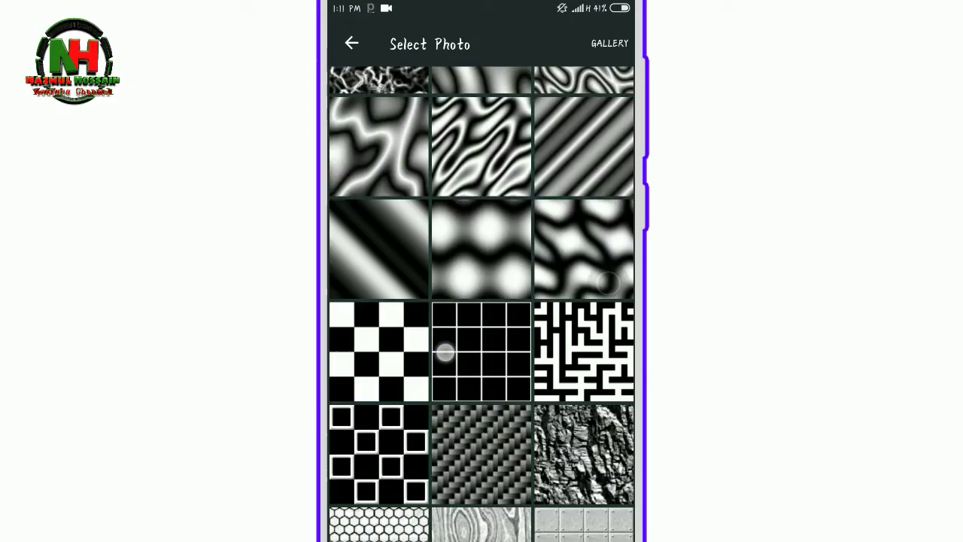
scroll(up, 3)
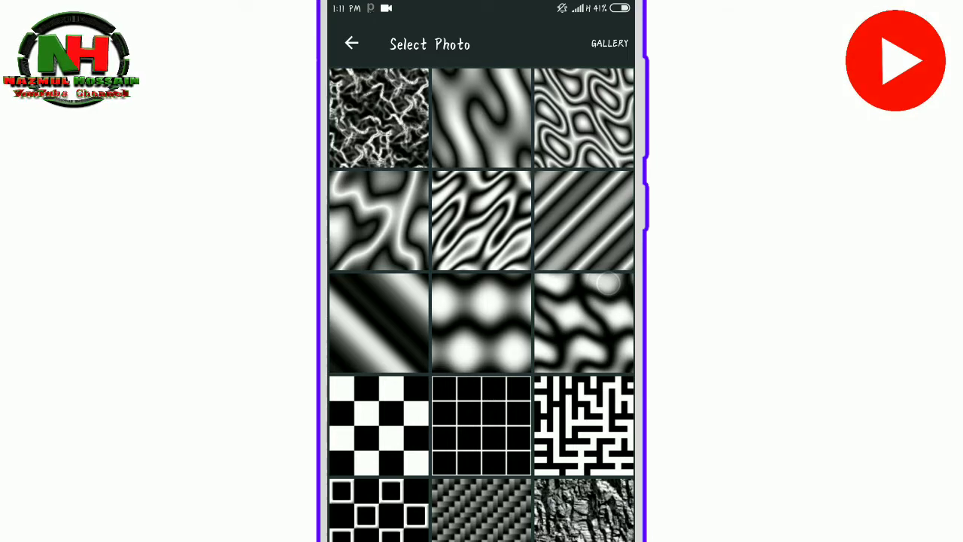
click(481, 117)
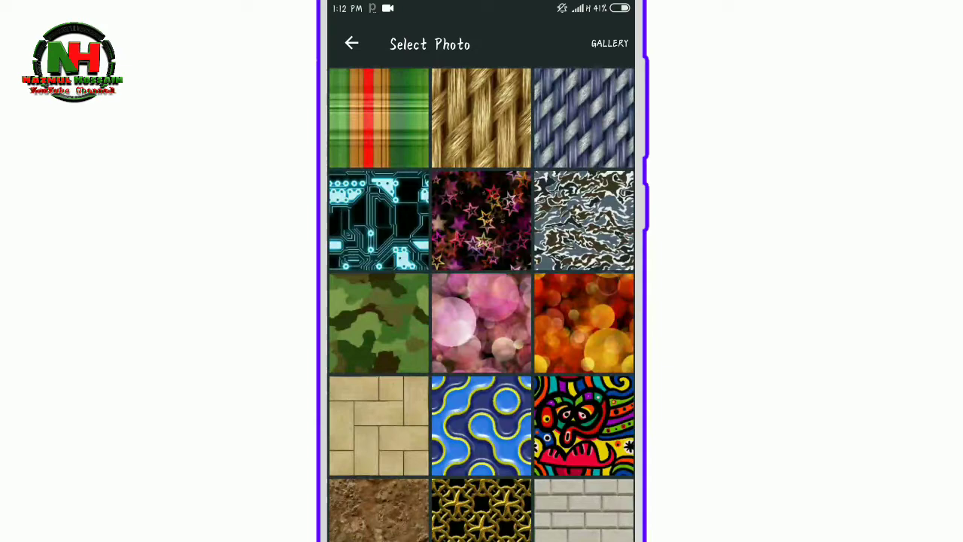
click(584, 322)
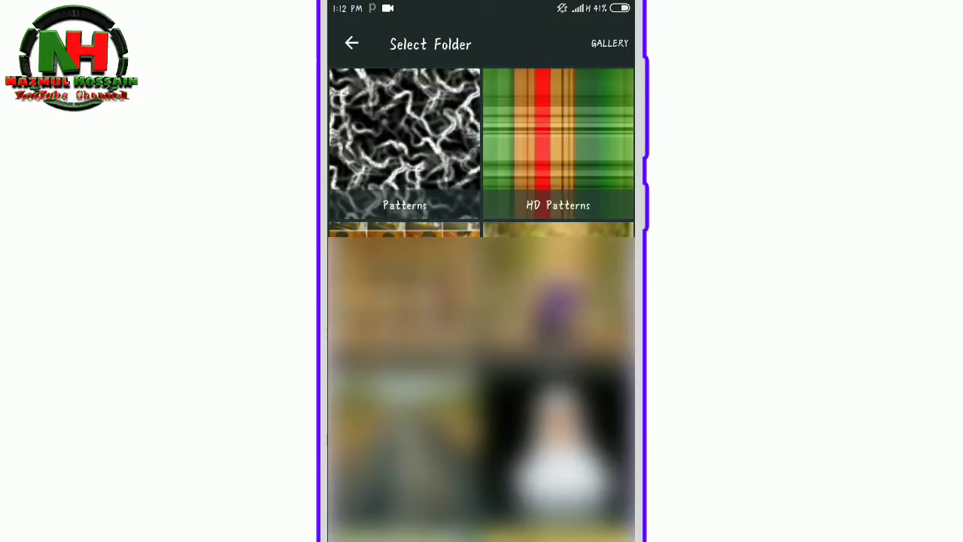
click(571, 132)
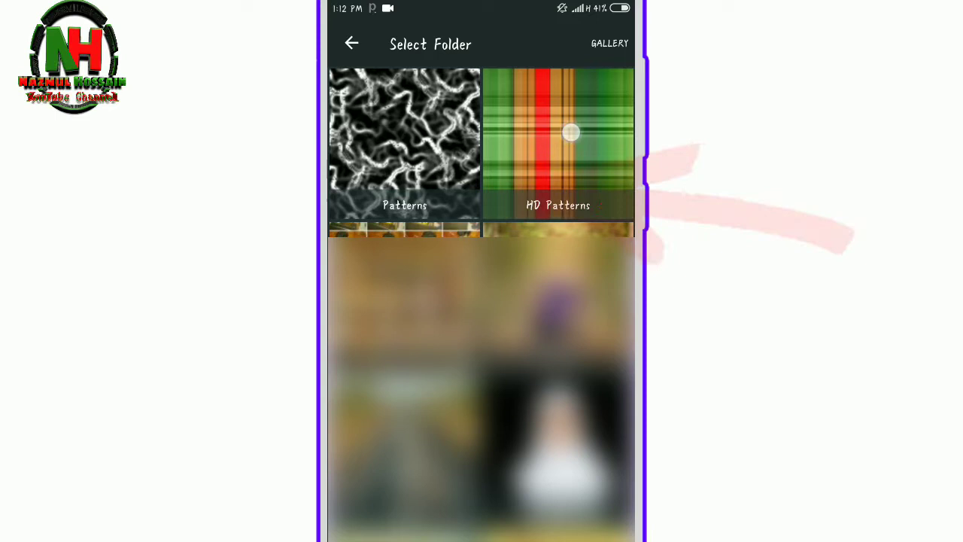
Load the blue circuit-board image from HD Patterns as the rotating tunnel texture
click(557, 143)
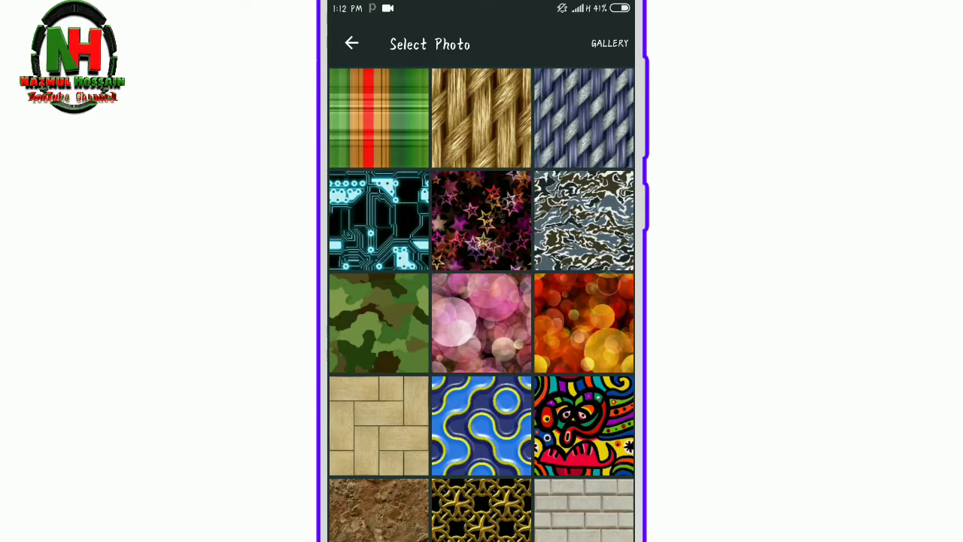
click(380, 220)
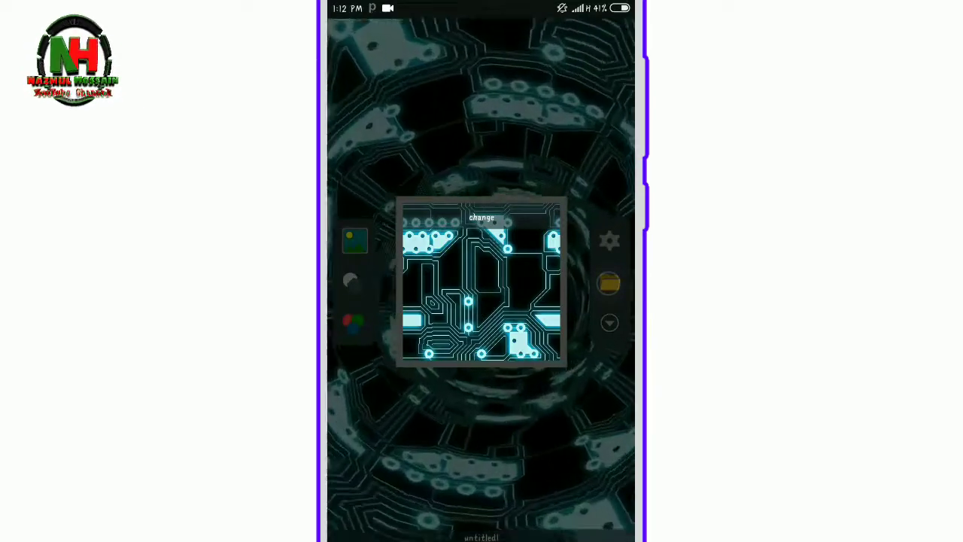
Replace the tunnel image with the gallery photo of tree branches against the sky, crop confirmed
click(482, 217)
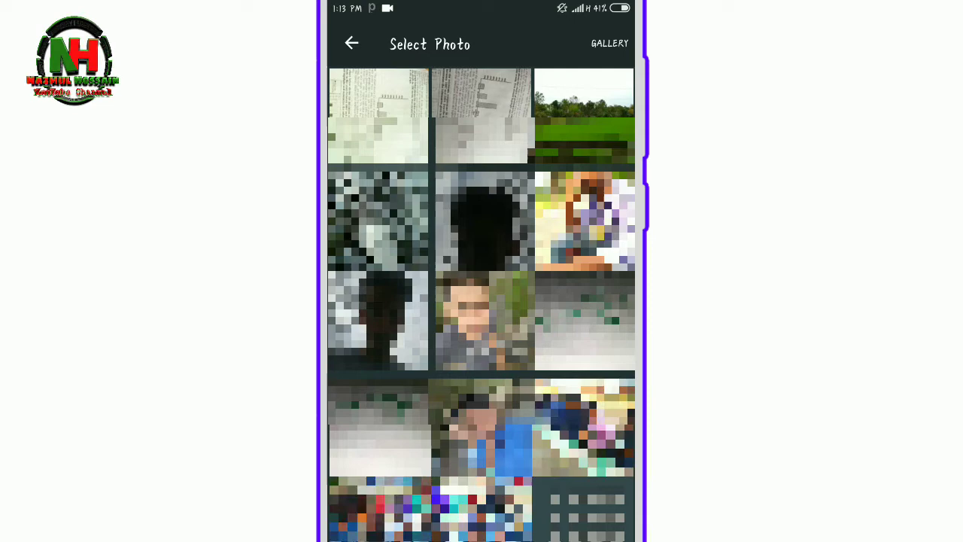
scroll(up, 3)
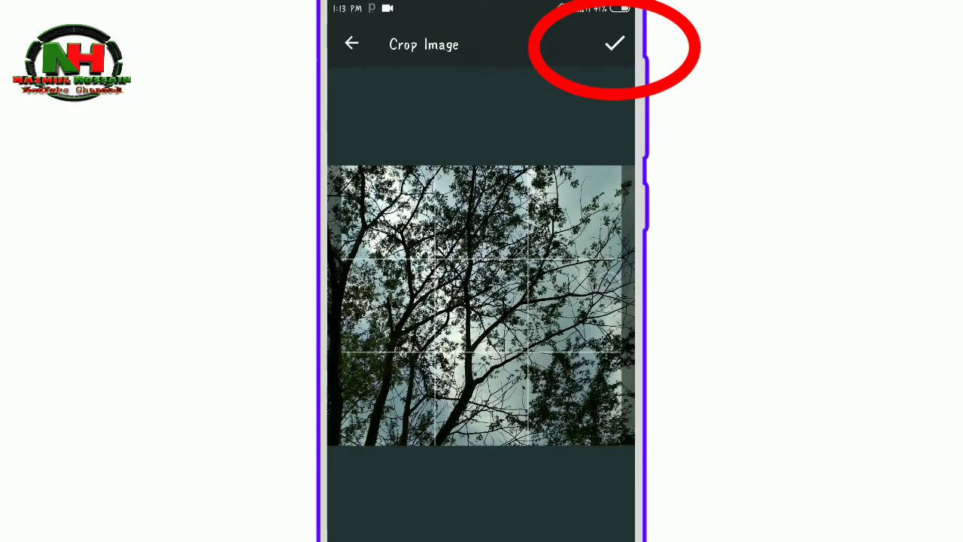
click(614, 42)
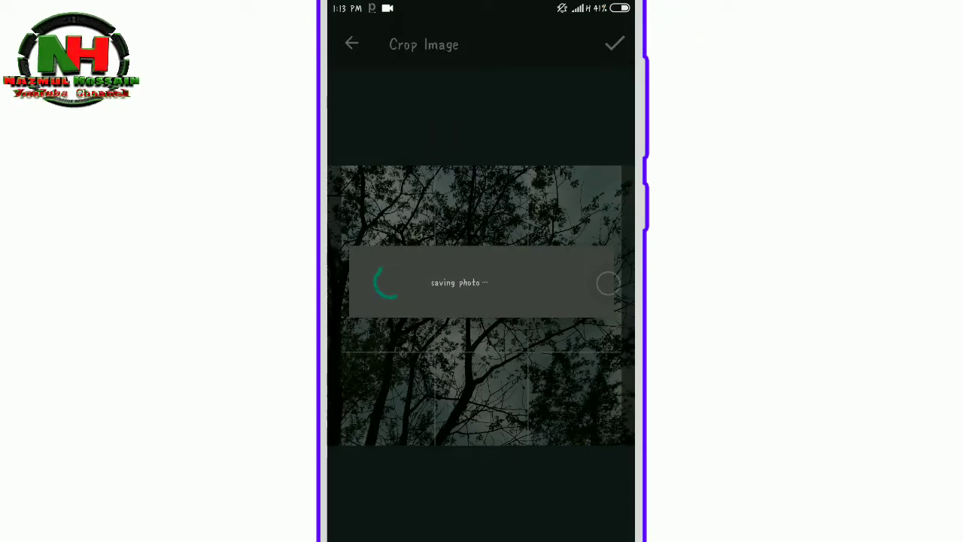
click(614, 42)
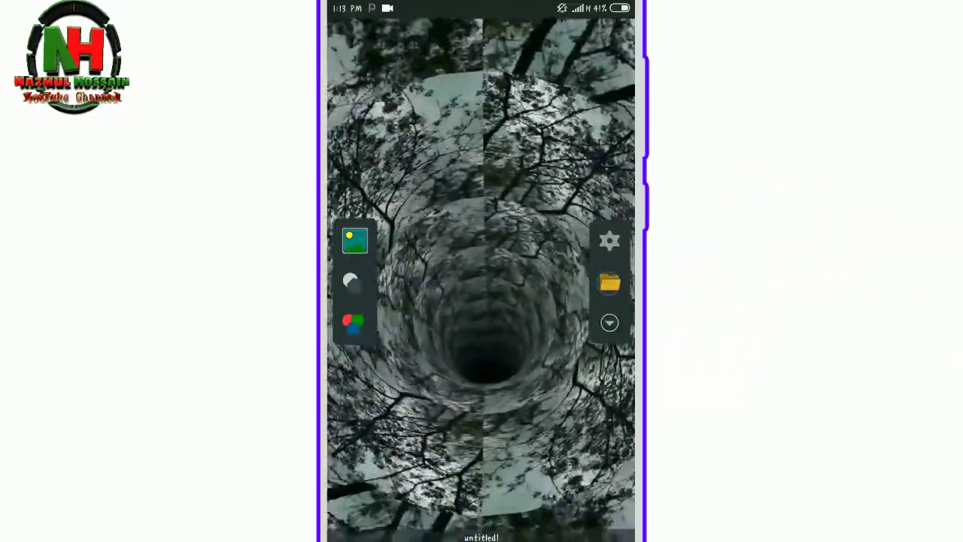
Set the tree-branch tunnel as the phone's home screen live wallpaper via Go To Wallpapers
click(608, 241)
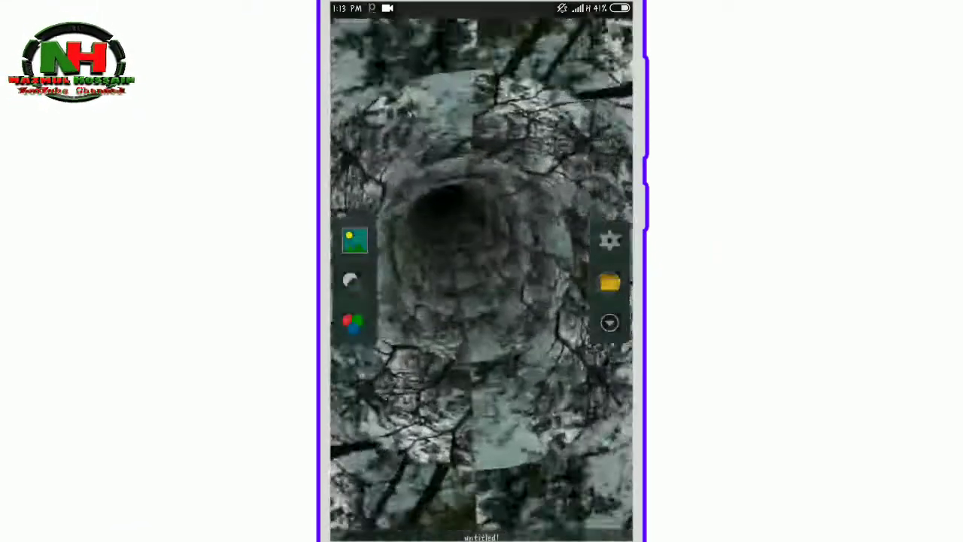
click(609, 239)
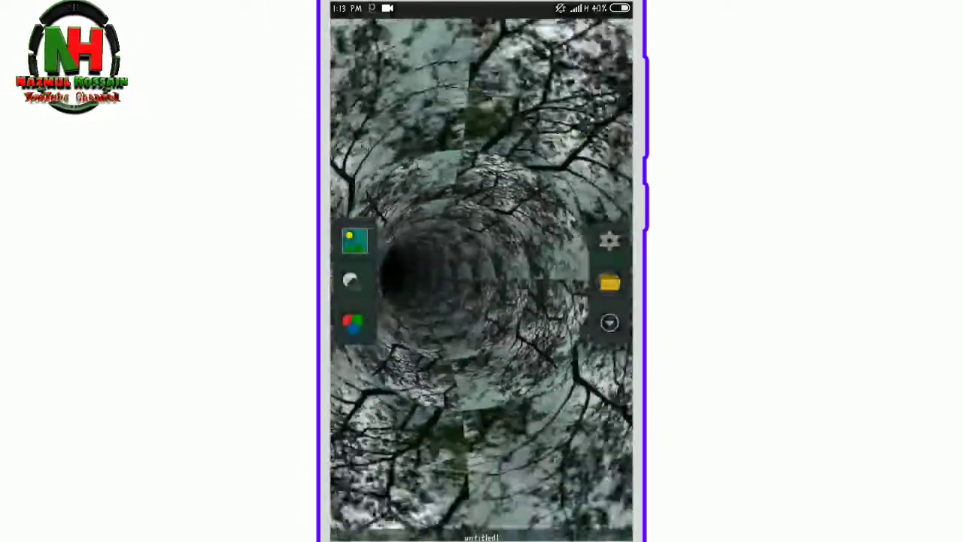
click(610, 241)
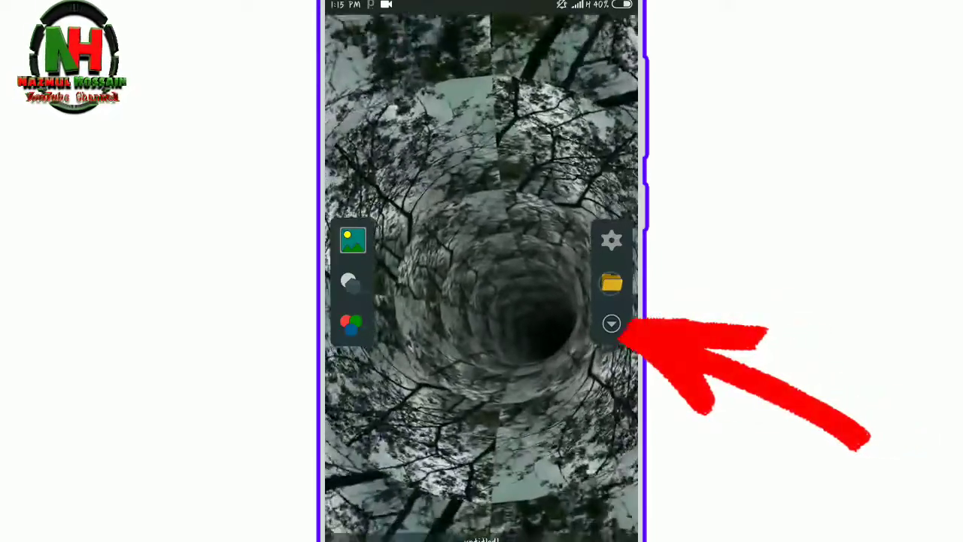
click(611, 324)
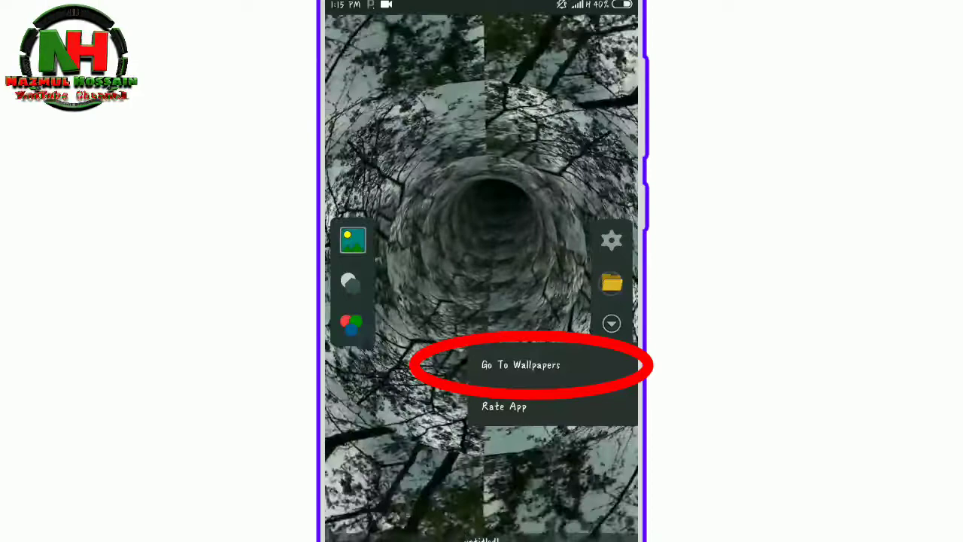
click(521, 365)
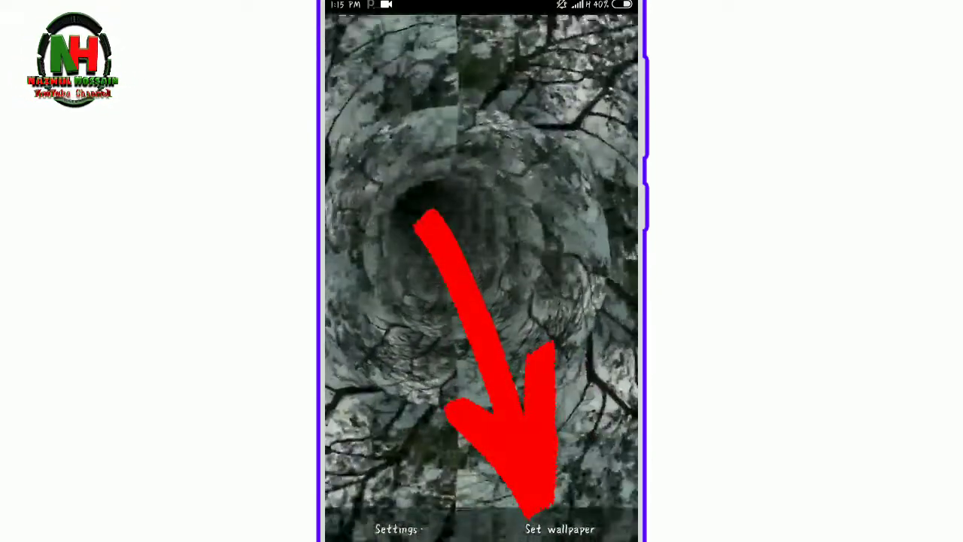
click(560, 530)
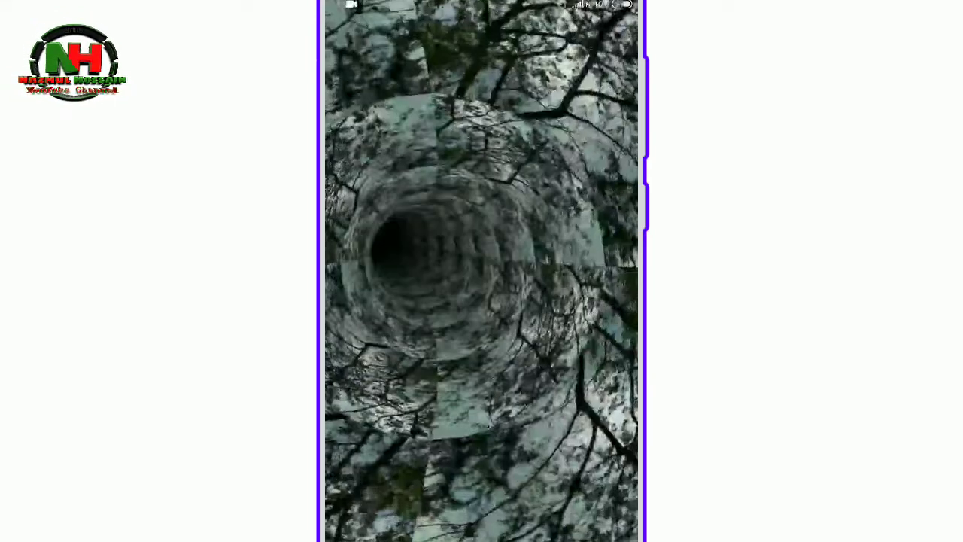